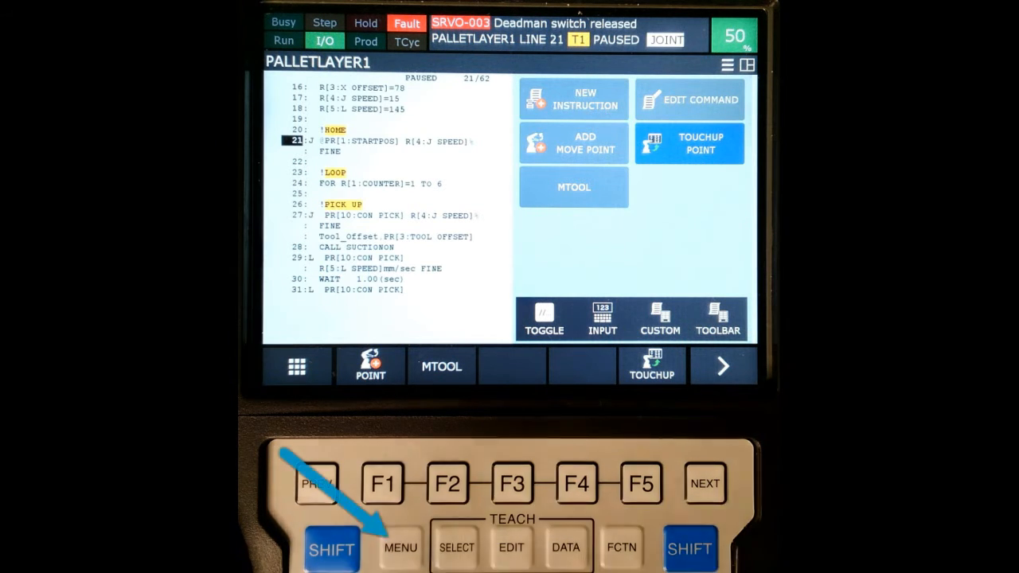
- Open the File screen via MENU > 7 FILE > 1 File and go up to the UT1: root
{"action": "left_click", "coordinate": [400, 548]}
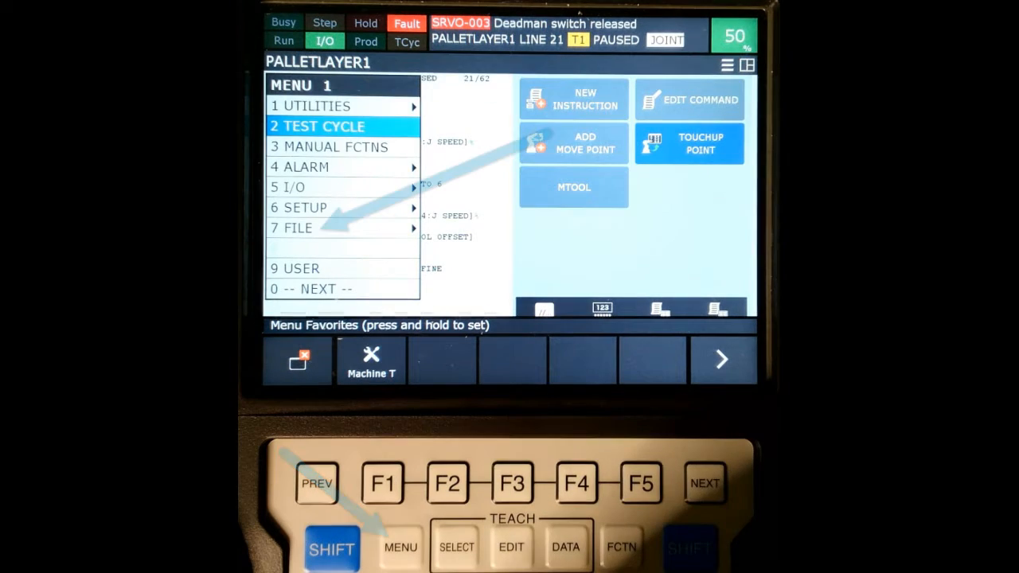
{"action": "left_click", "coordinate": [299, 228]}
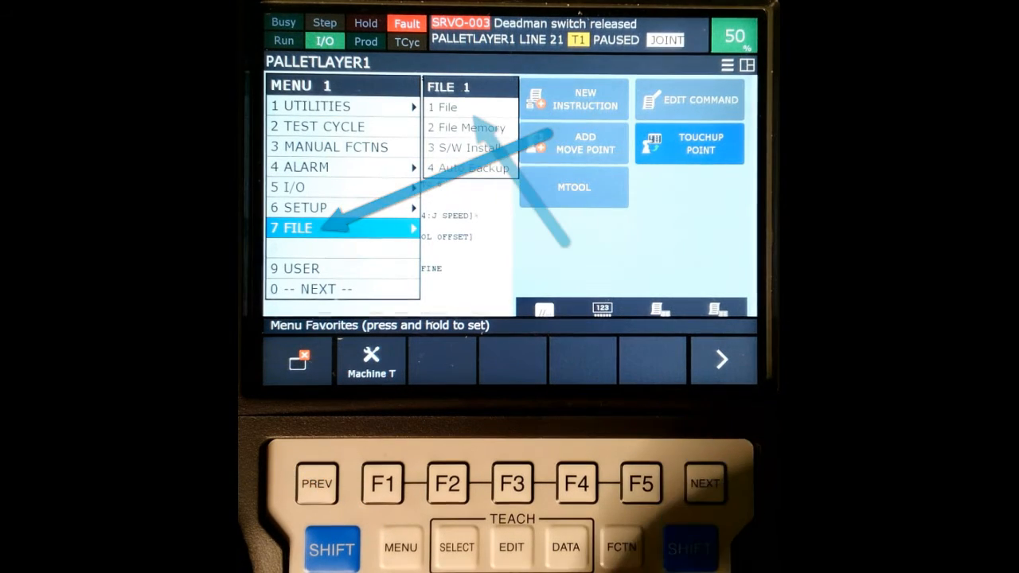
{"action": "left_click", "coordinate": [471, 106]}
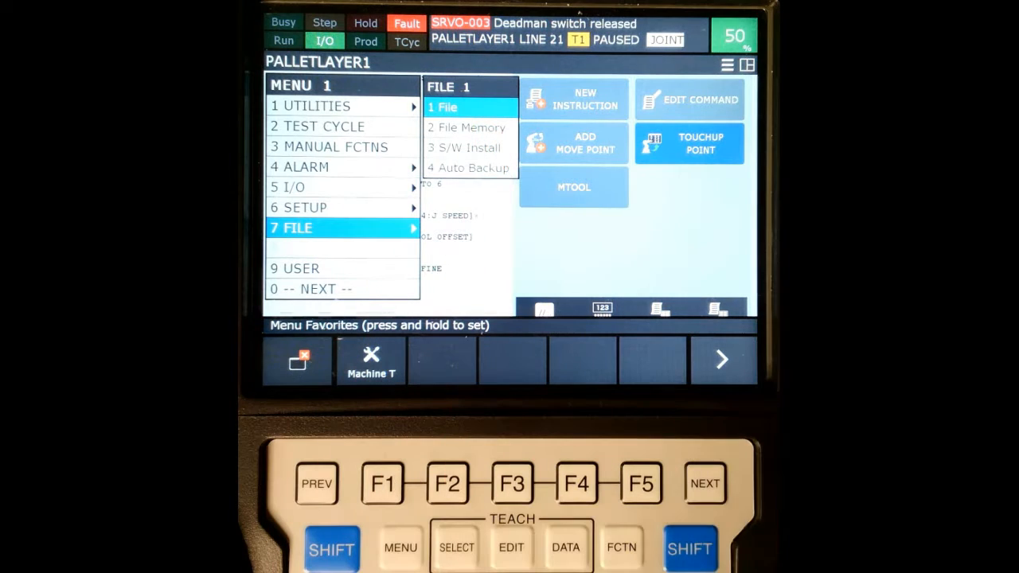
{"action": "left_click", "coordinate": [446, 107]}
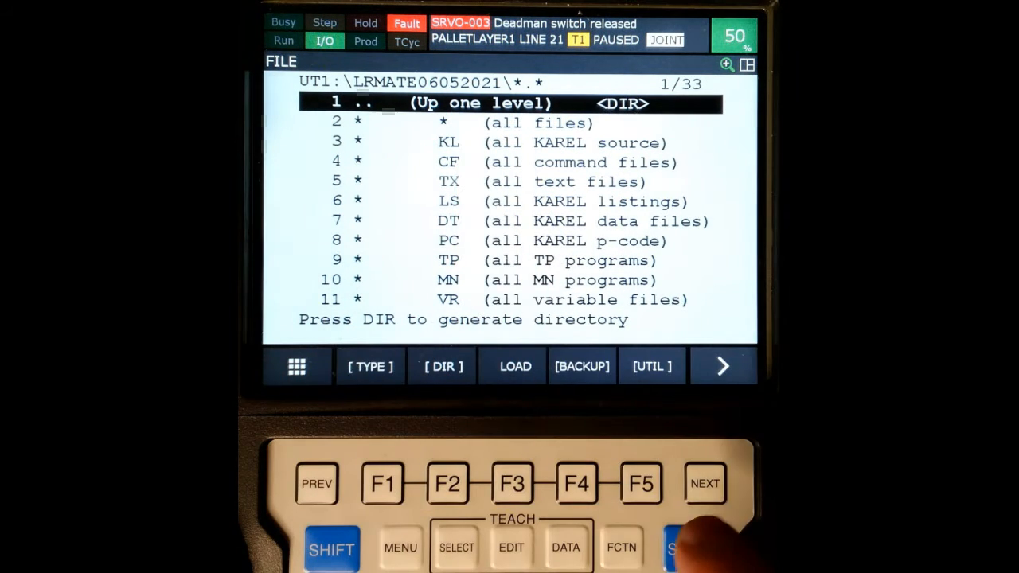
{"action": "left_click", "coordinate": [652, 367]}
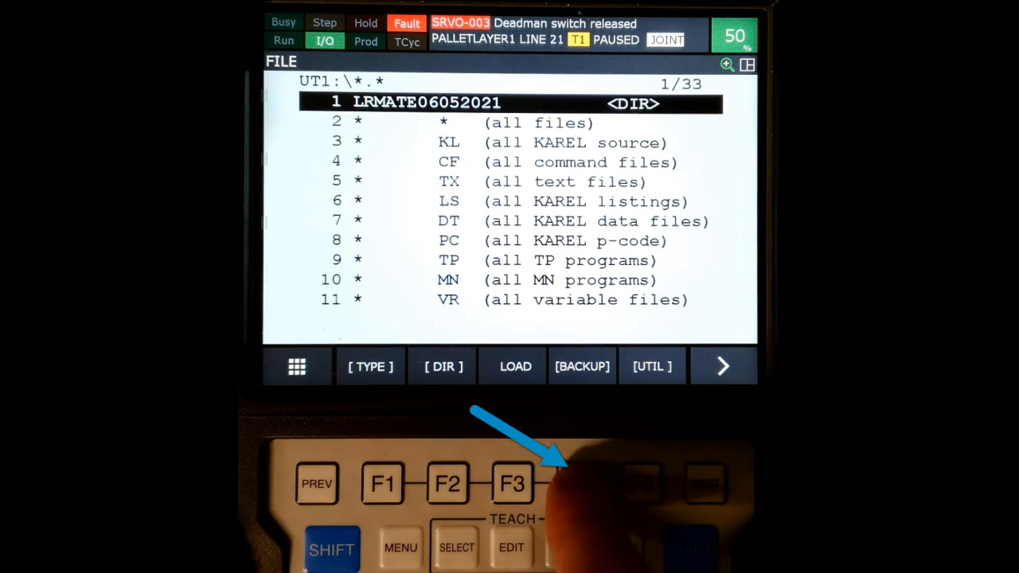
- Bring up the backup options for the USB drive
{"action": "left_click", "coordinate": [581, 367]}
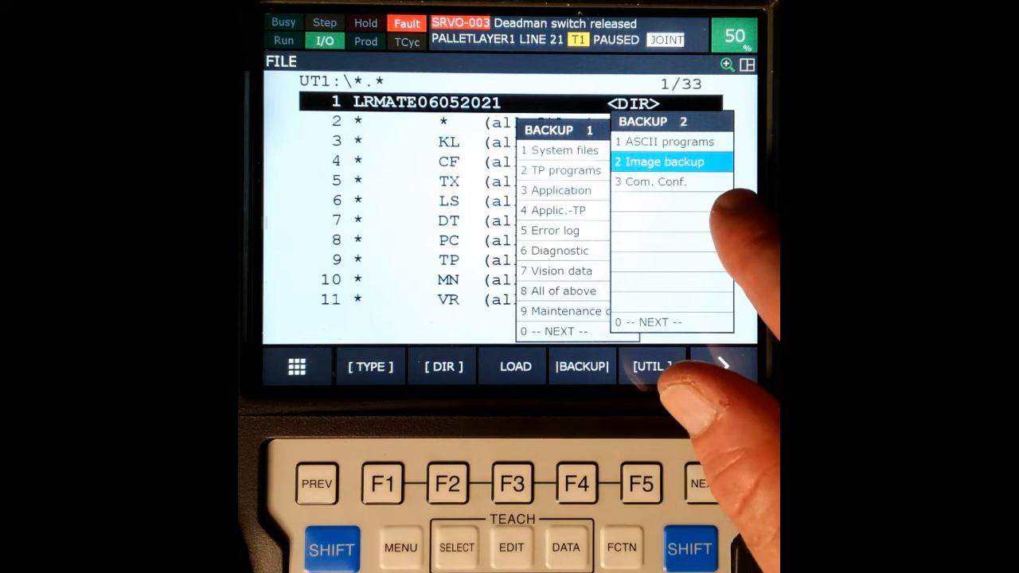
- Select 2 Image backup as the backup type
{"action": "left_click", "coordinate": [664, 162]}
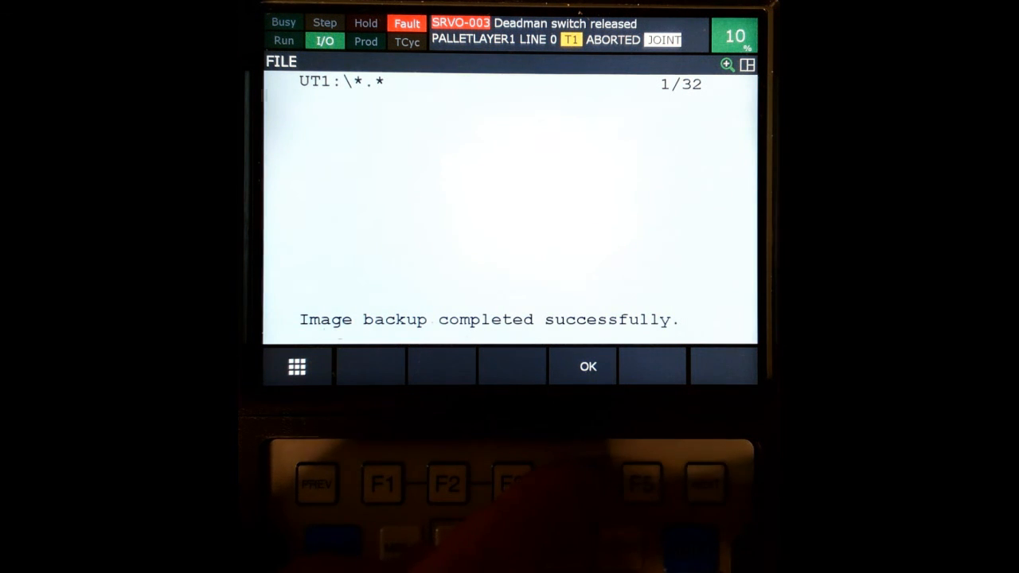
- Dismiss the 'Image backup completed successfully' message with F4 OK
{"action": "left_click", "coordinate": [588, 366]}
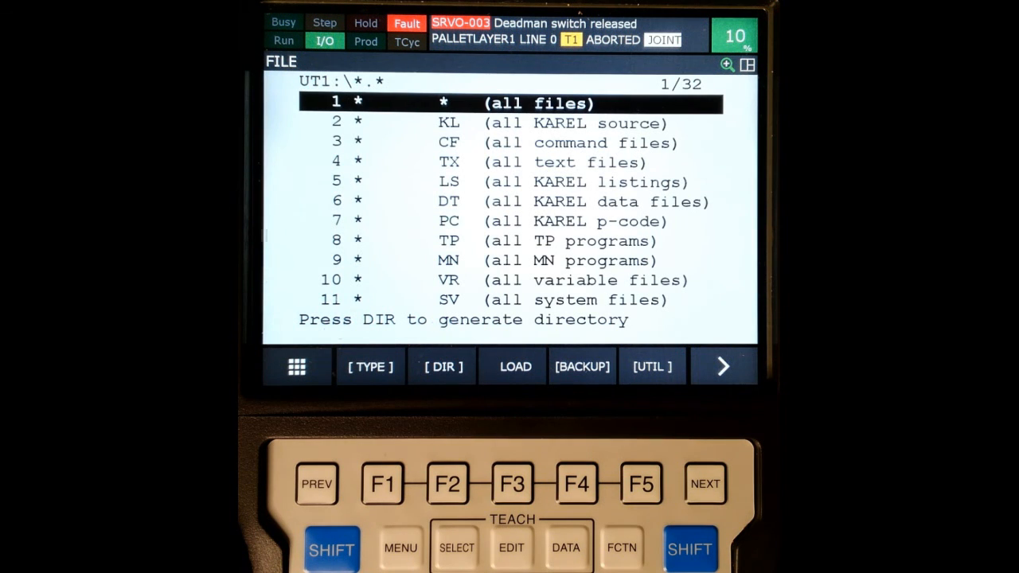